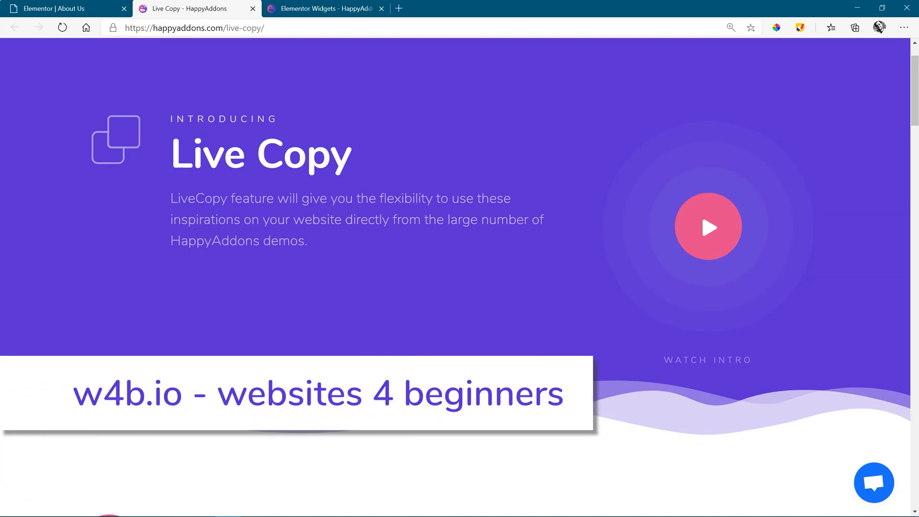
# Step: Collapse the General widget group to reach Happy Addons, then switch to the HappyAddons widgets page
pyautogui.scroll(-3)
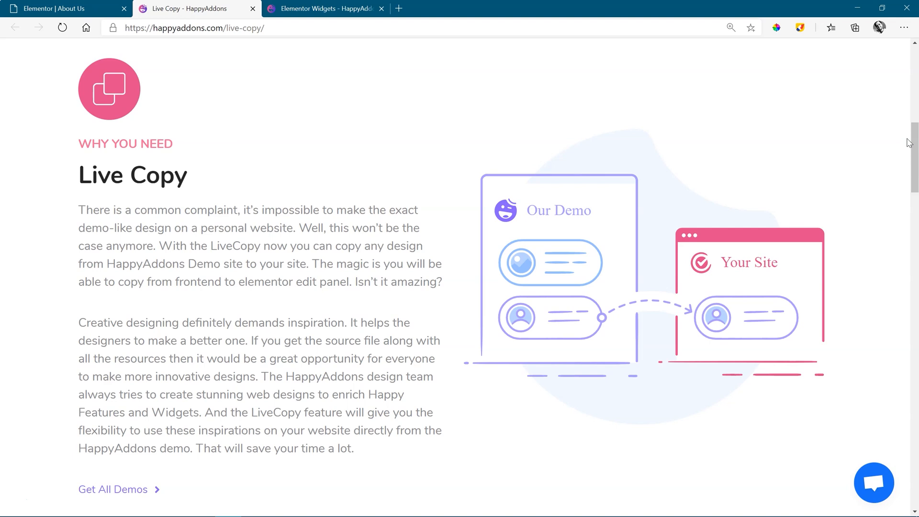
pyautogui.scroll(-3)
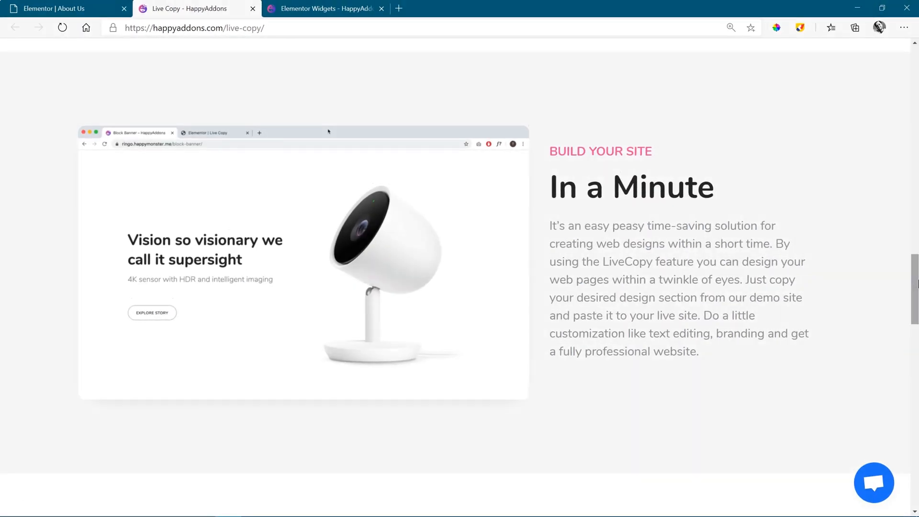
pyautogui.scroll(-3)
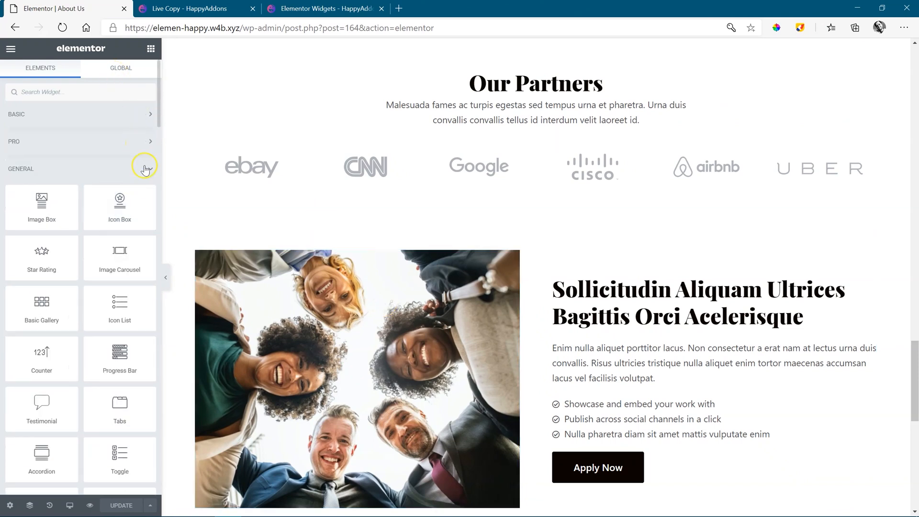
pyautogui.click(79, 168)
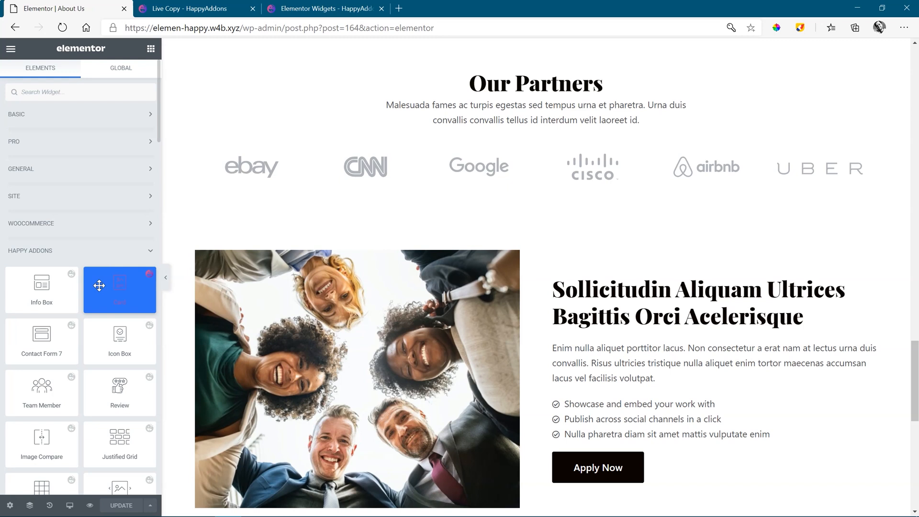
pyautogui.click(325, 9)
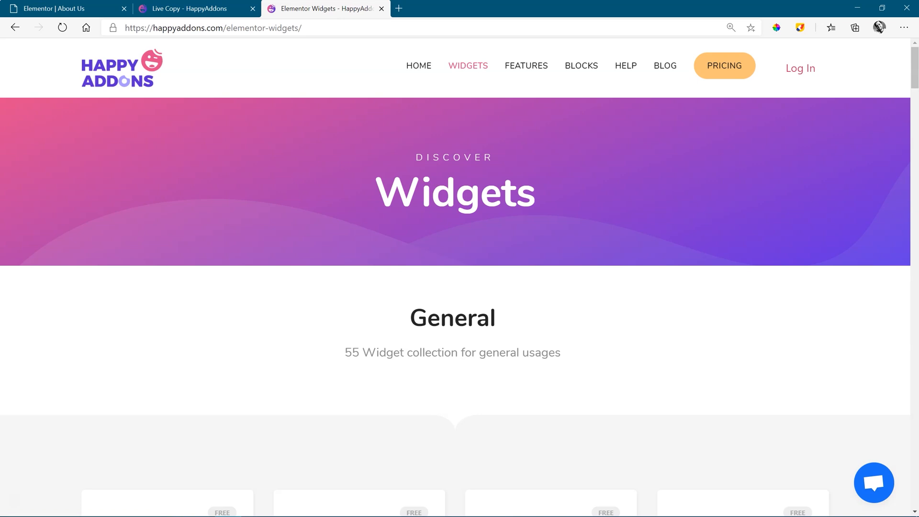
pyautogui.moveTo(405, 62)
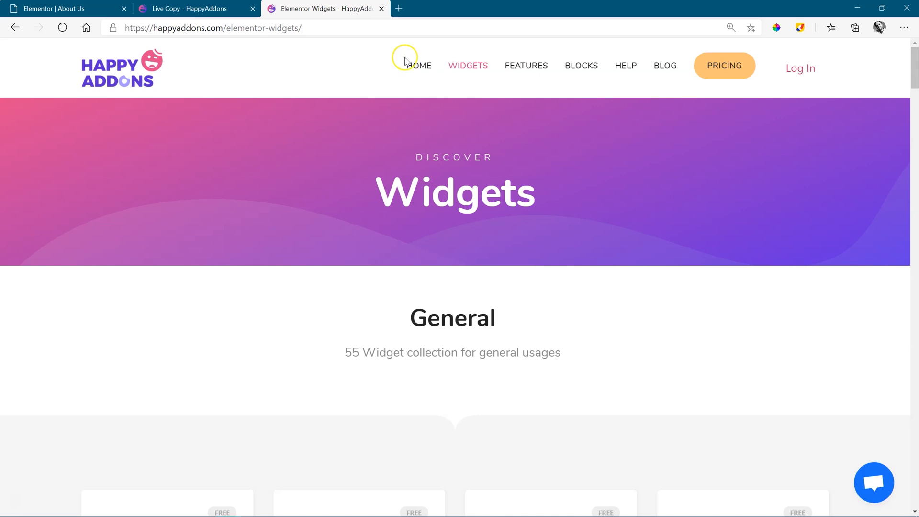
# Step: Browse the widget cards and open the Justified Grid demo page
pyautogui.scroll(-3)
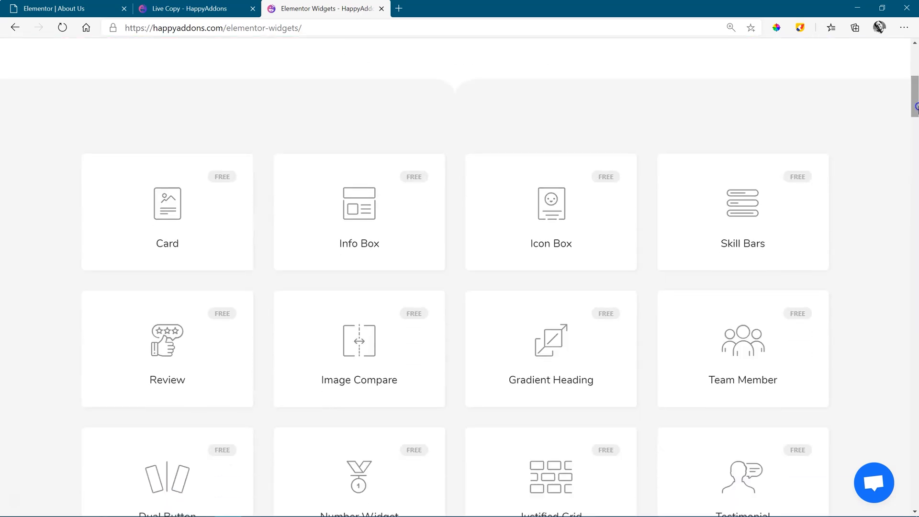
pyautogui.scroll(-3)
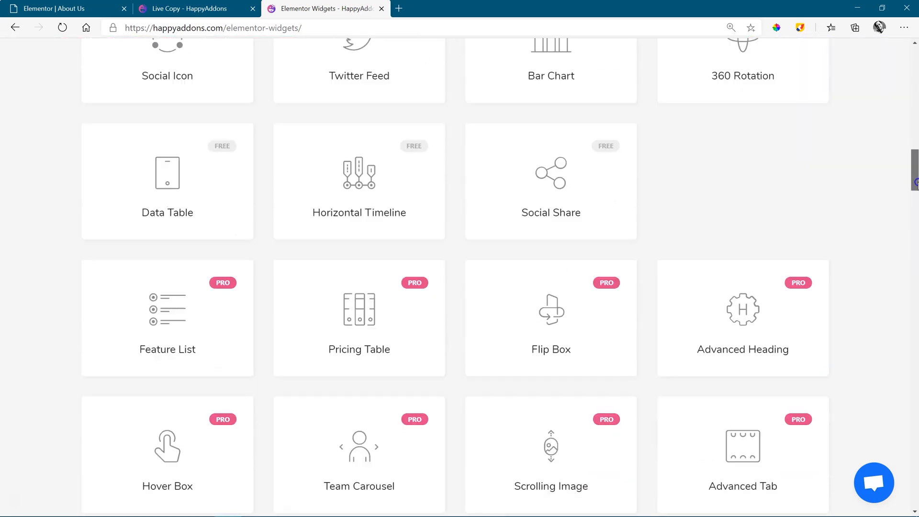
pyautogui.scroll(-3)
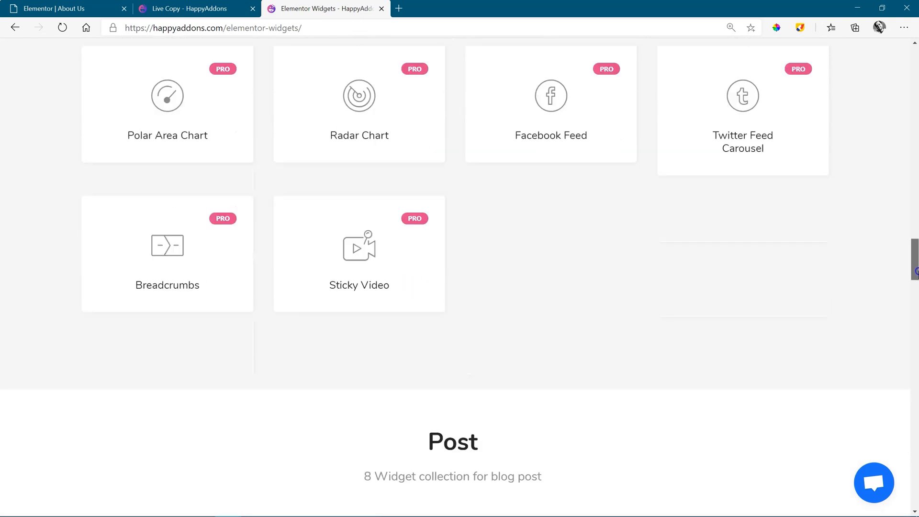
pyautogui.scroll(-3)
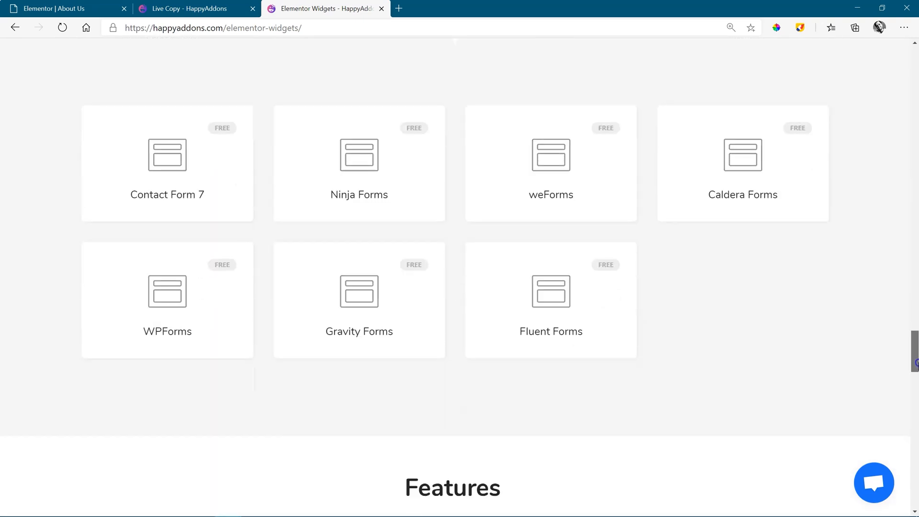
pyautogui.scroll(-3)
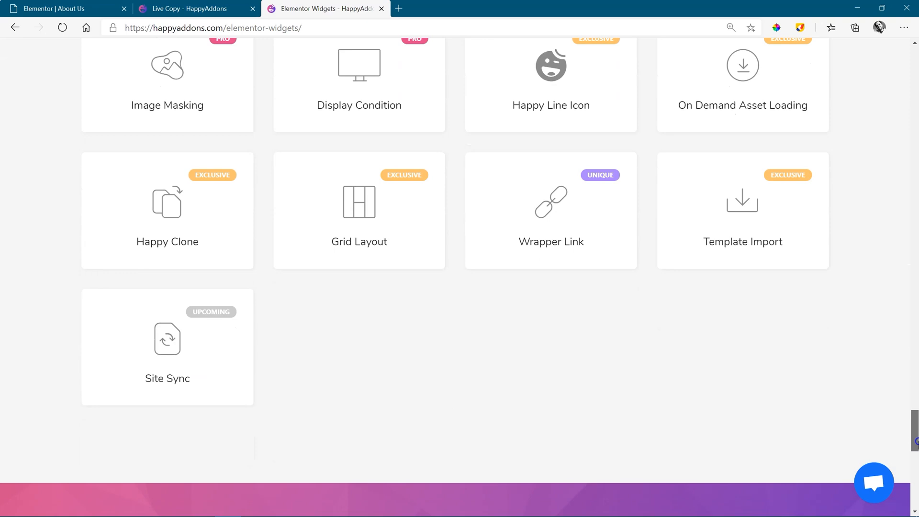
pyautogui.scroll(3)
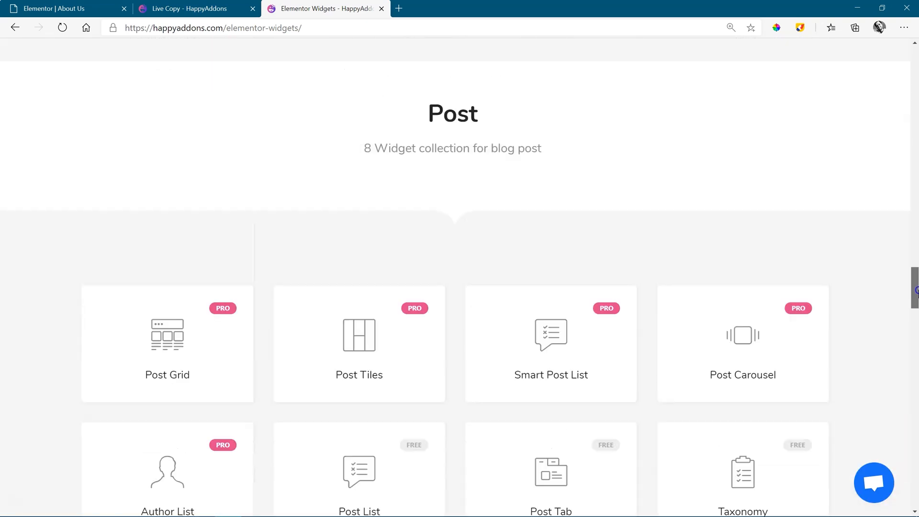
pyautogui.scroll(-3)
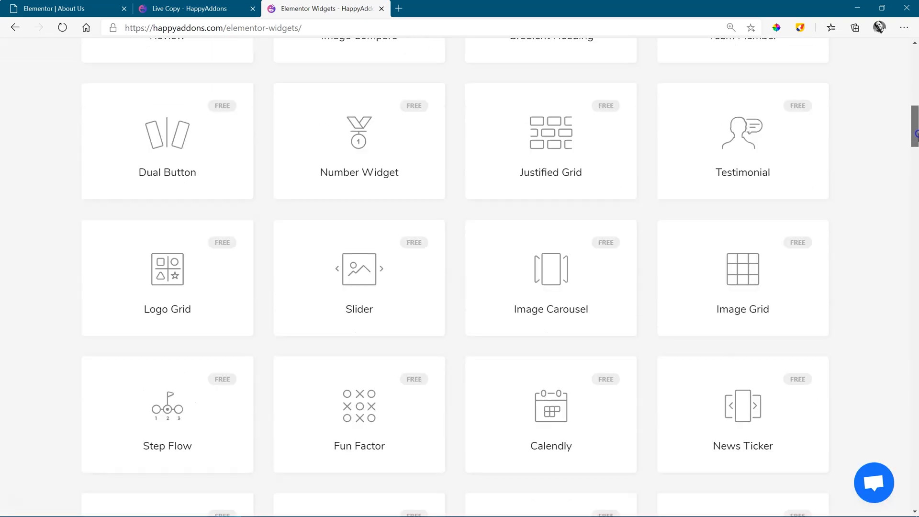
pyautogui.scroll(3)
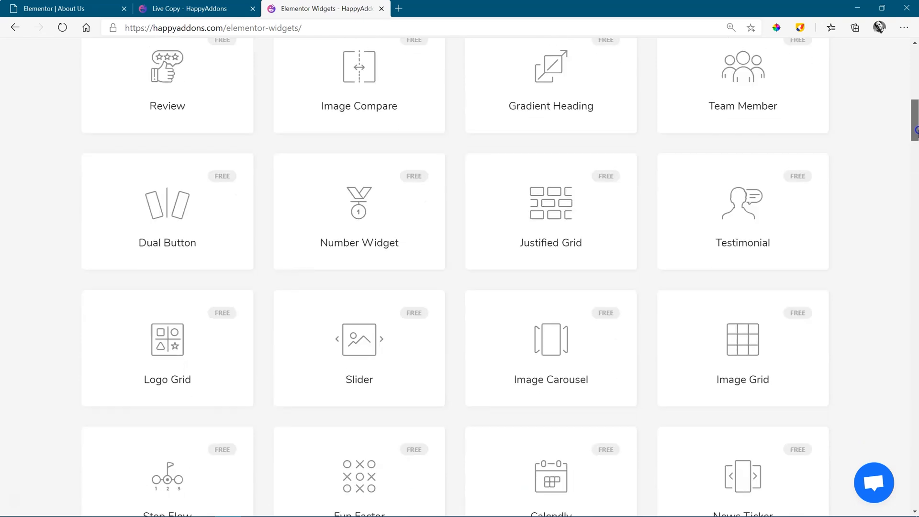
pyautogui.click(550, 210)
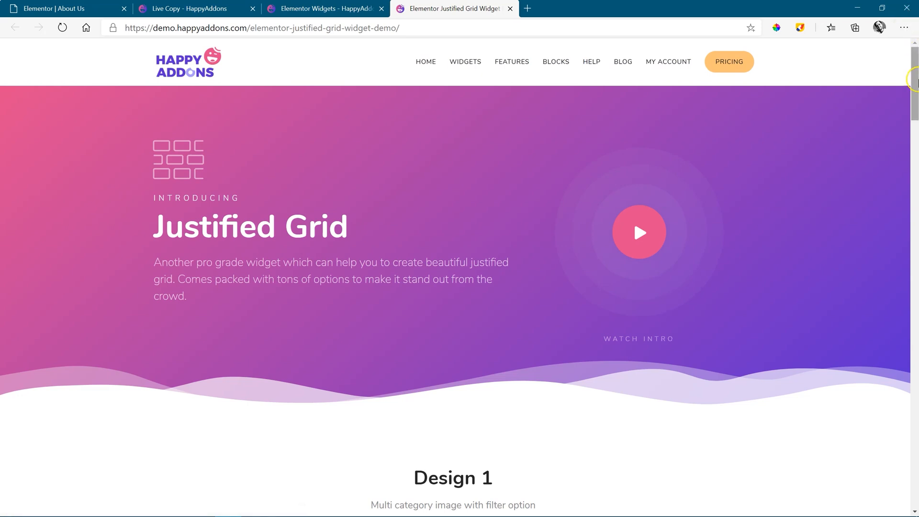
# Step: Live Copy the Design 1 justified photo gallery section from the demo
pyautogui.scroll(-3)
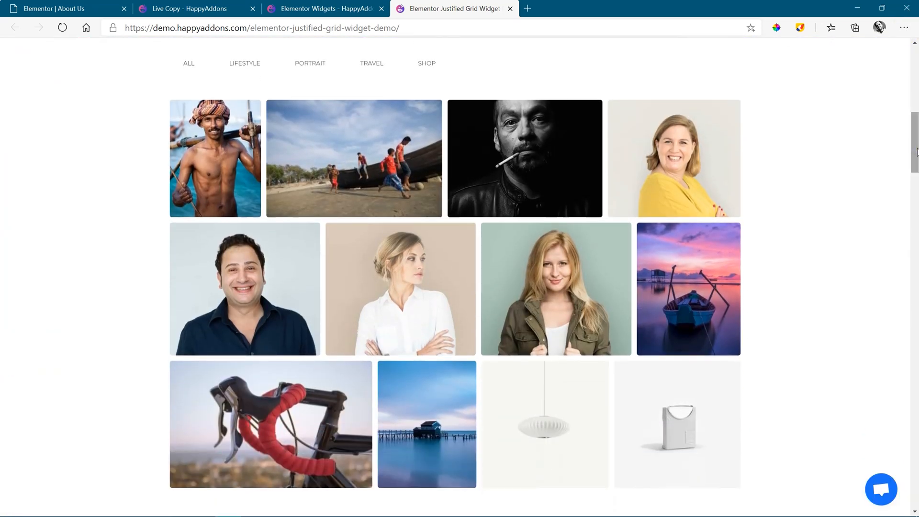
pyautogui.moveTo(839, 132)
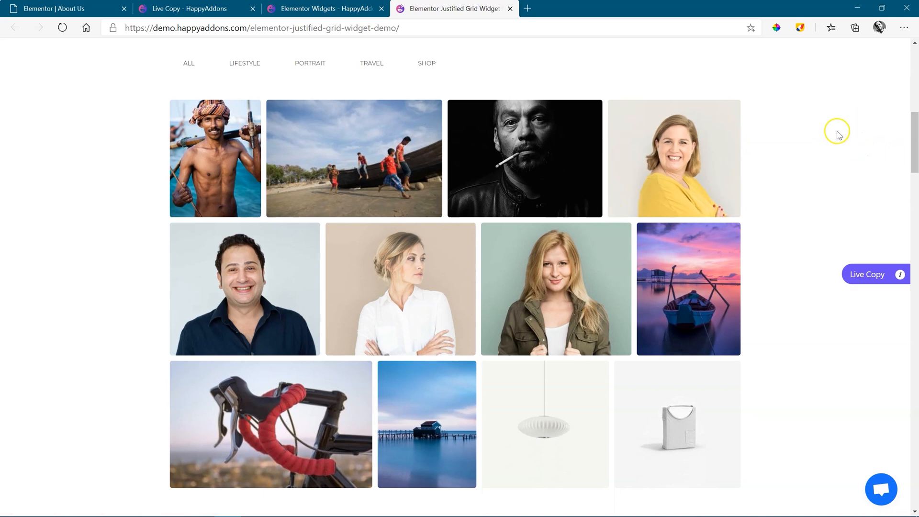
pyautogui.moveTo(854, 189)
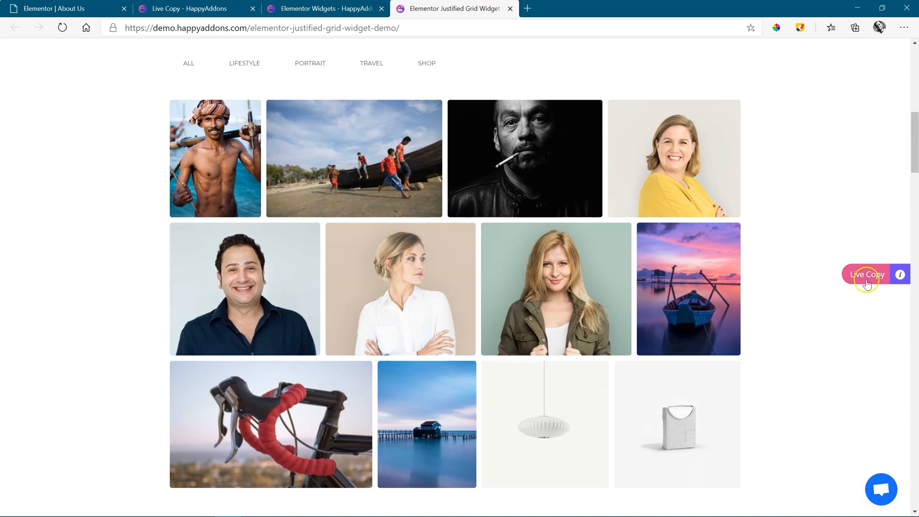
pyautogui.click(868, 275)
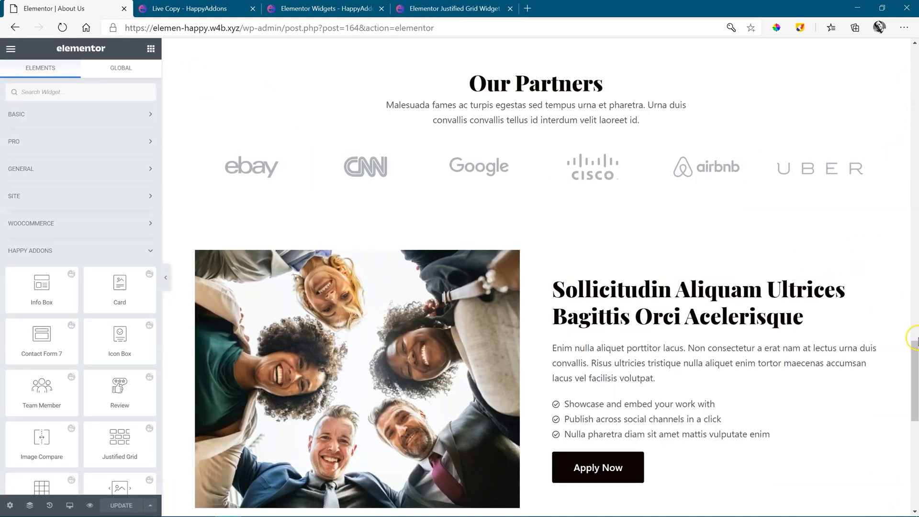
# Step: Add a new section below the team photos and Live Paste the Justified Grid gallery into it
pyautogui.scroll(-3)
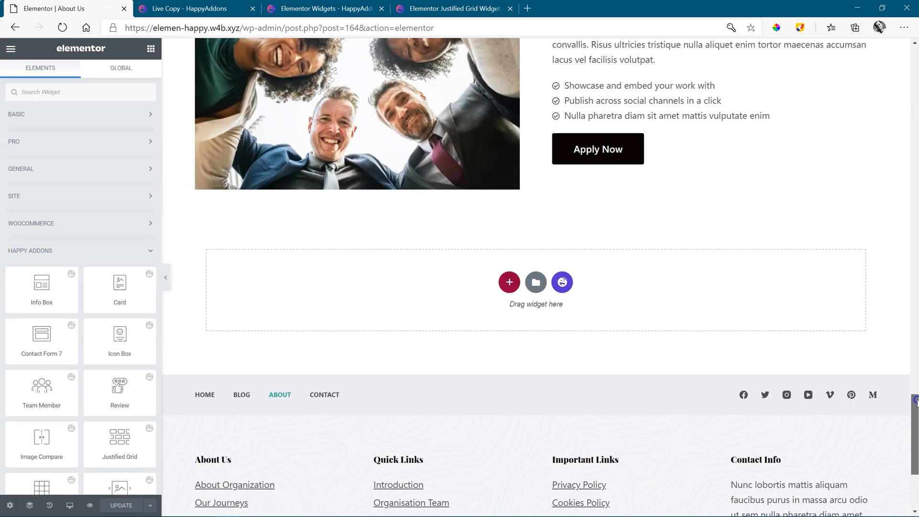
pyautogui.scroll(3)
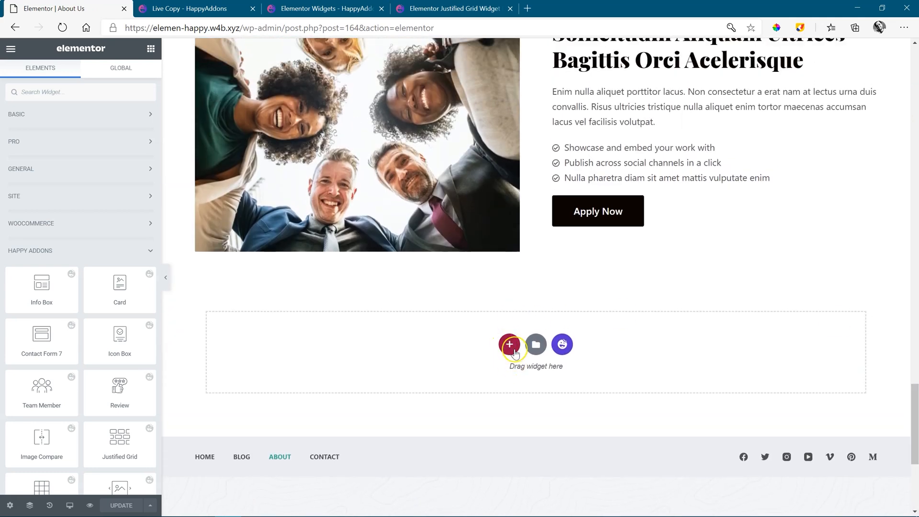
pyautogui.click(509, 344)
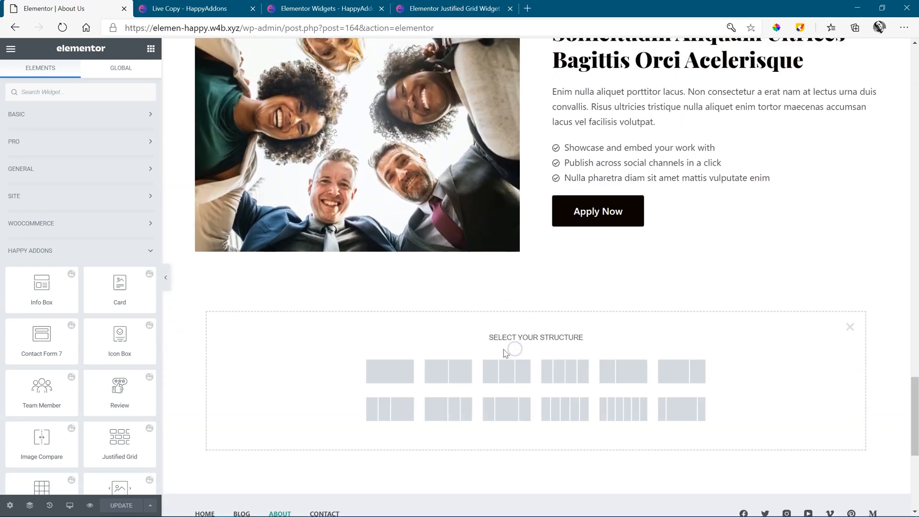
pyautogui.click(390, 371)
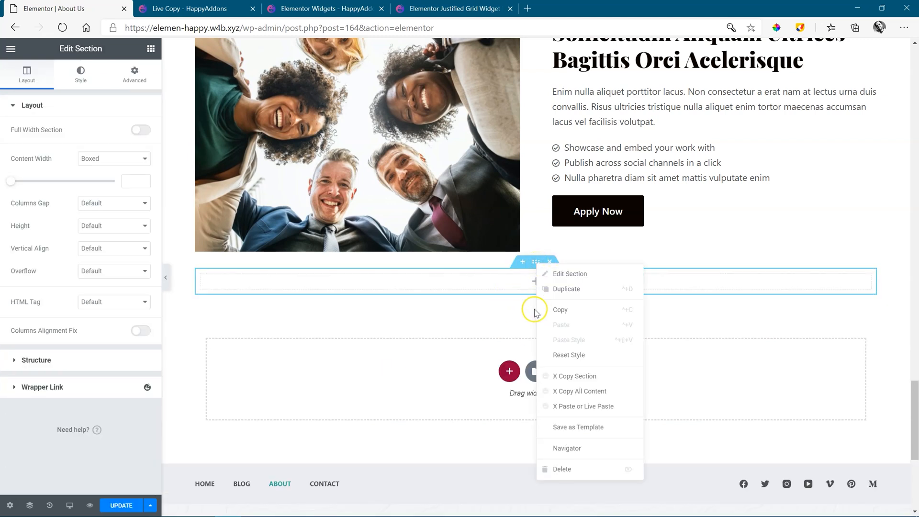
pyautogui.moveTo(583, 406)
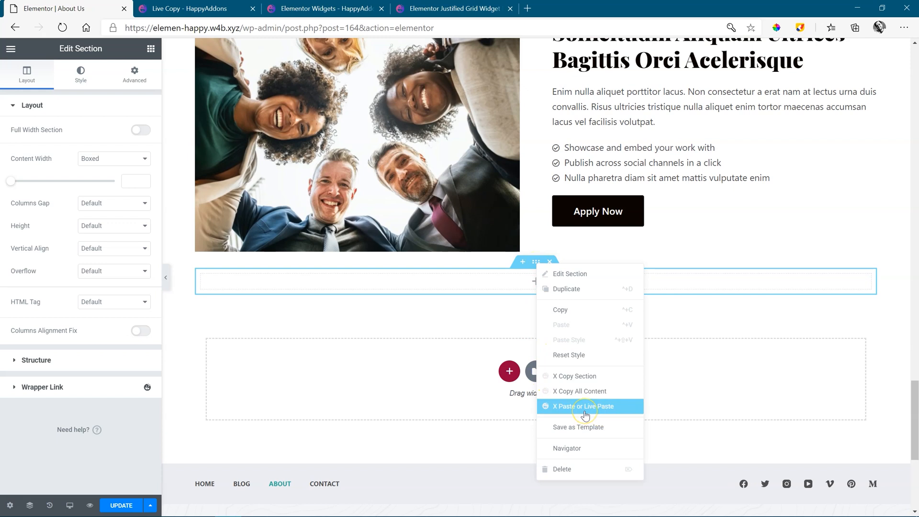
pyautogui.moveTo(584, 414)
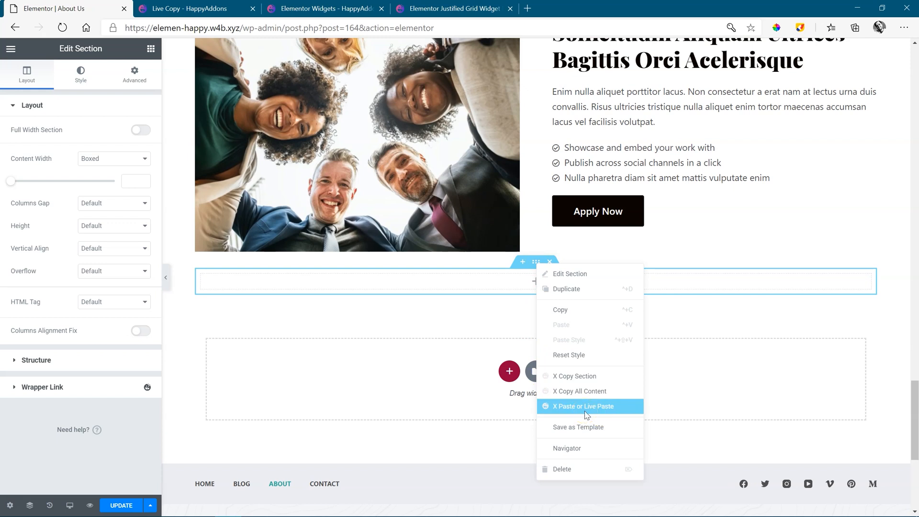
pyautogui.click(583, 406)
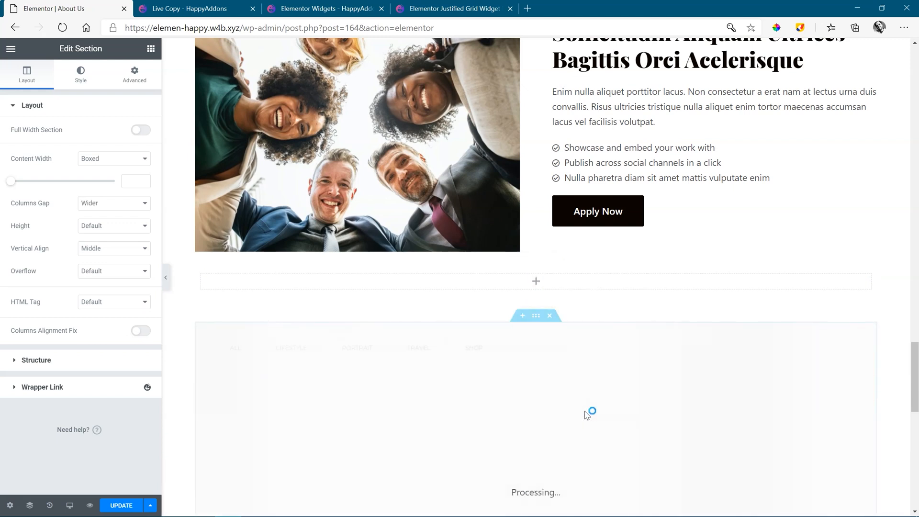
pyautogui.scroll(-3)
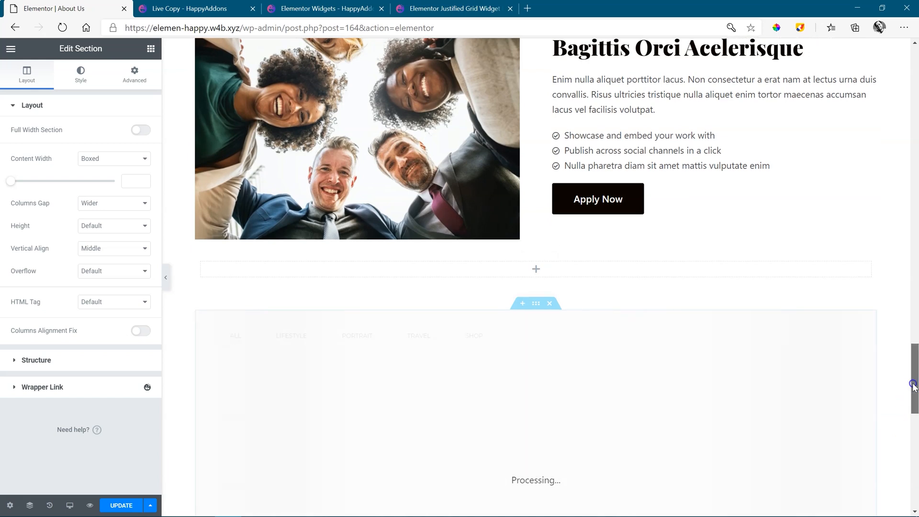
pyautogui.scroll(-3)
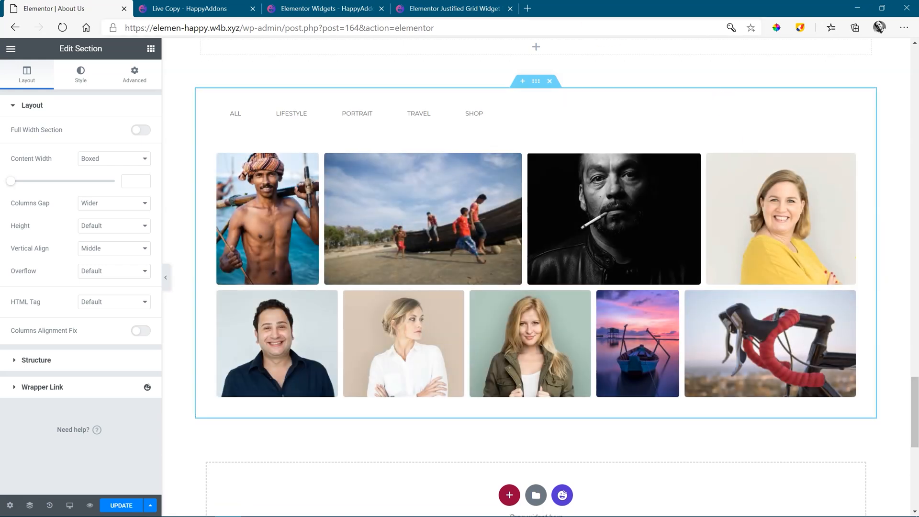
# Step: Return to the HappyAddons widgets list and open the Logo Grid demo page
pyautogui.click(451, 9)
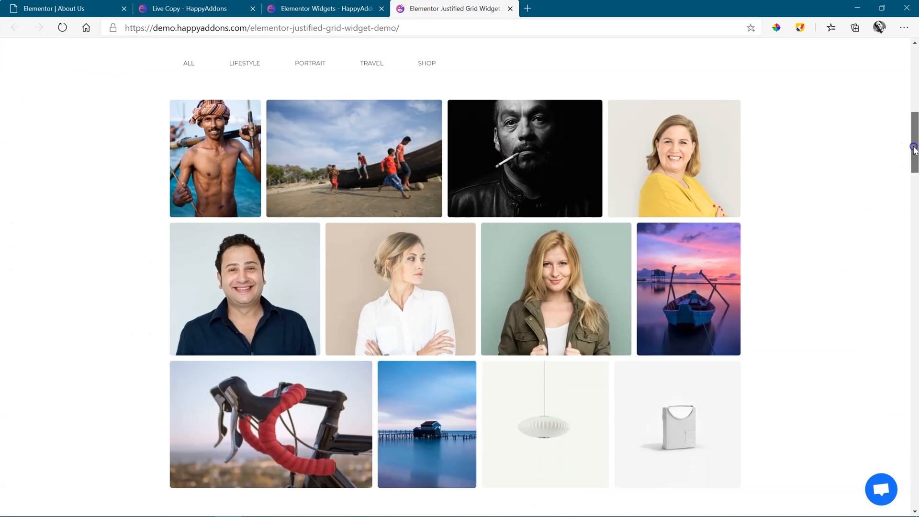
pyautogui.scroll(3)
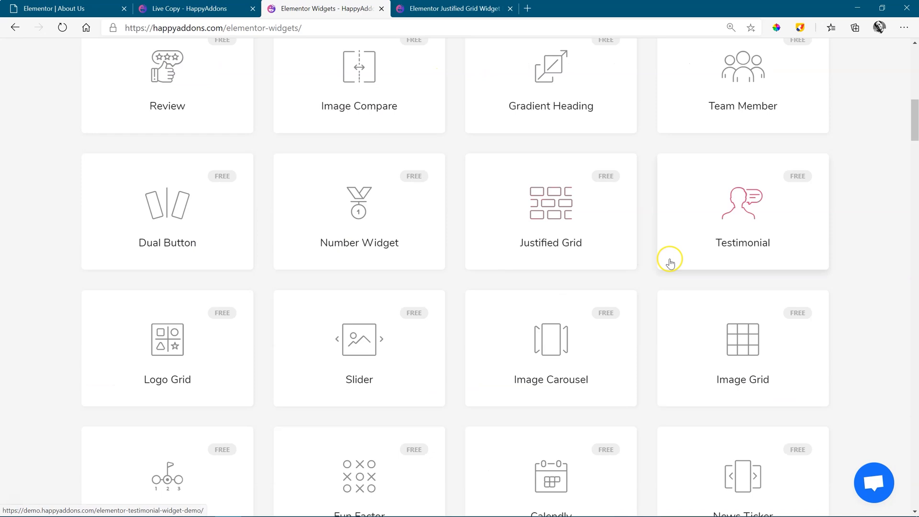
pyautogui.moveTo(39, 287)
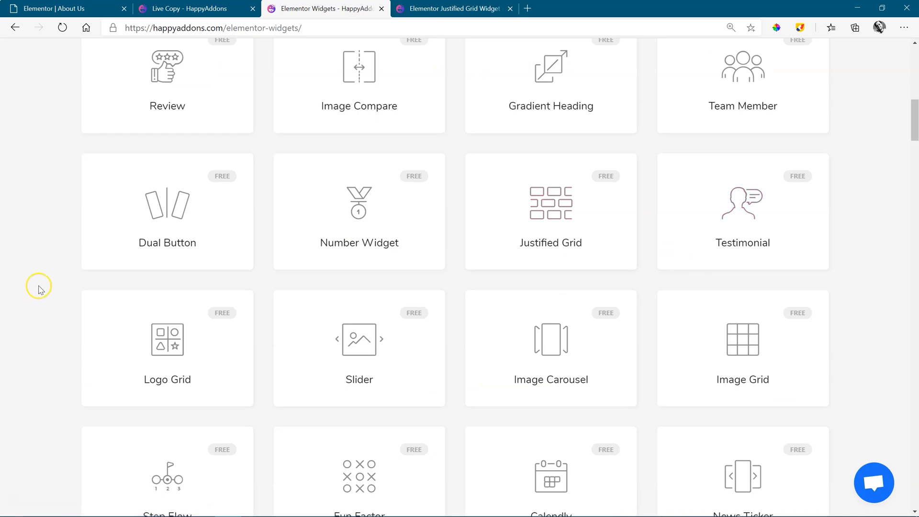
pyautogui.click(166, 339)
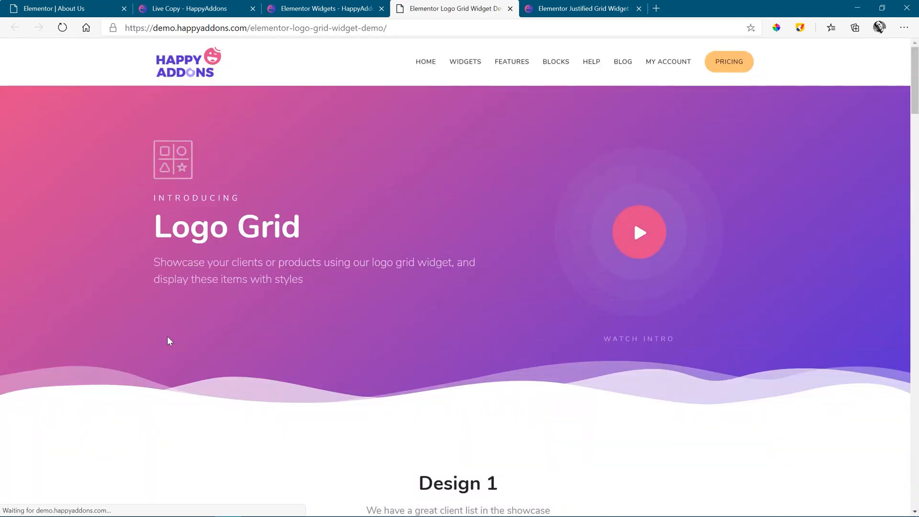
# Step: Scroll the Logo Grid demo down to the Design 5 layout
pyautogui.scroll(-3)
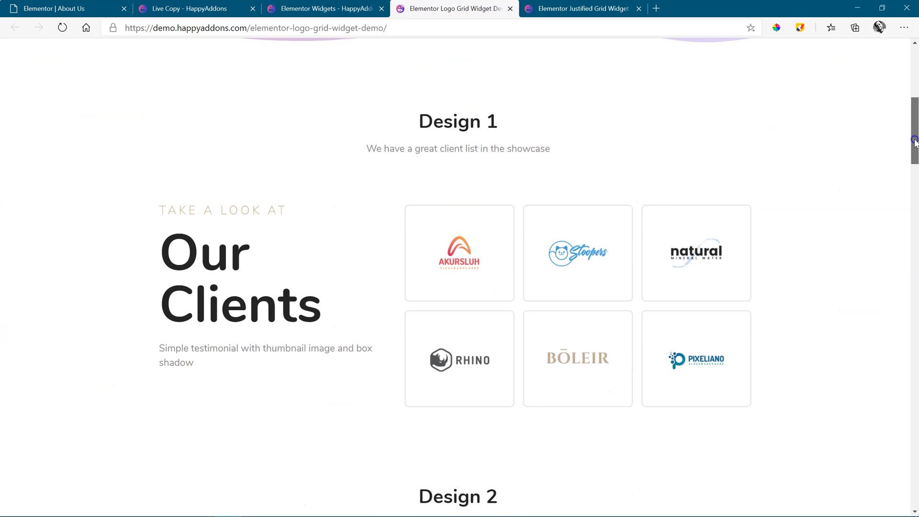
pyautogui.scroll(-3)
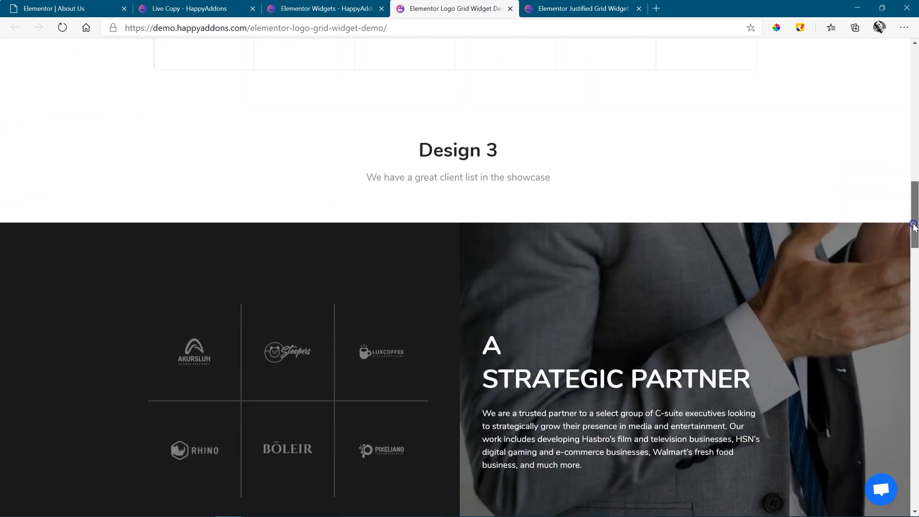
pyautogui.scroll(-3)
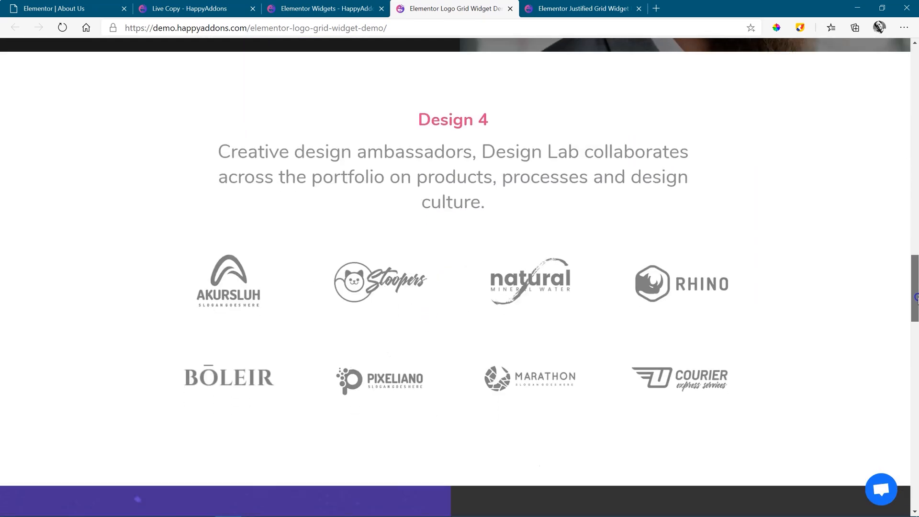
pyautogui.scroll(-3)
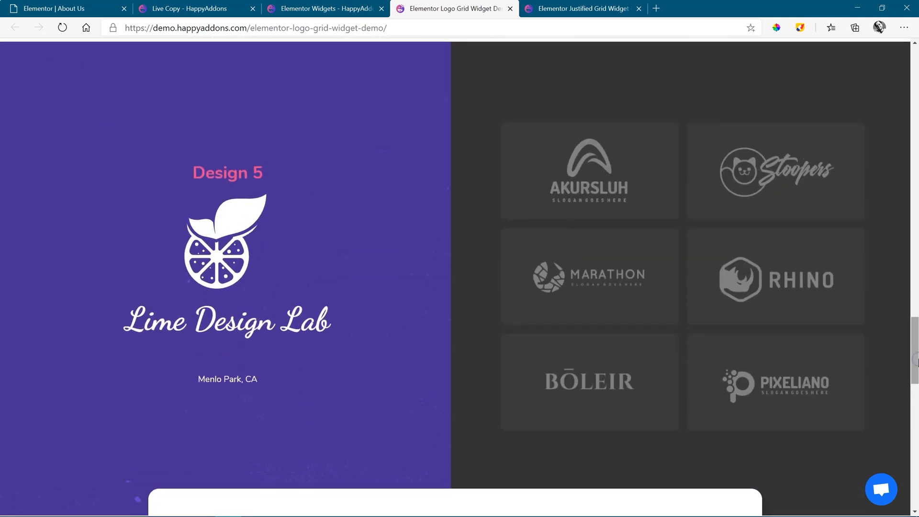
pyautogui.moveTo(881, 342)
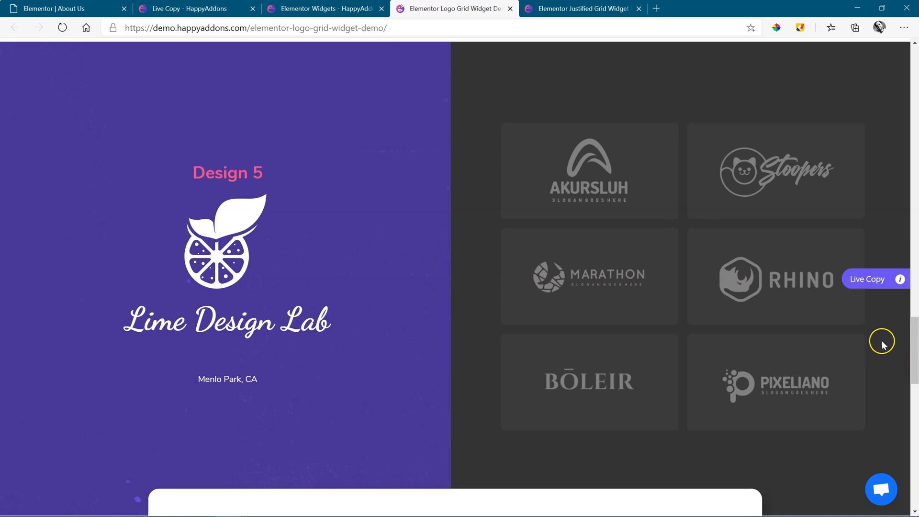
pyautogui.moveTo(871, 286)
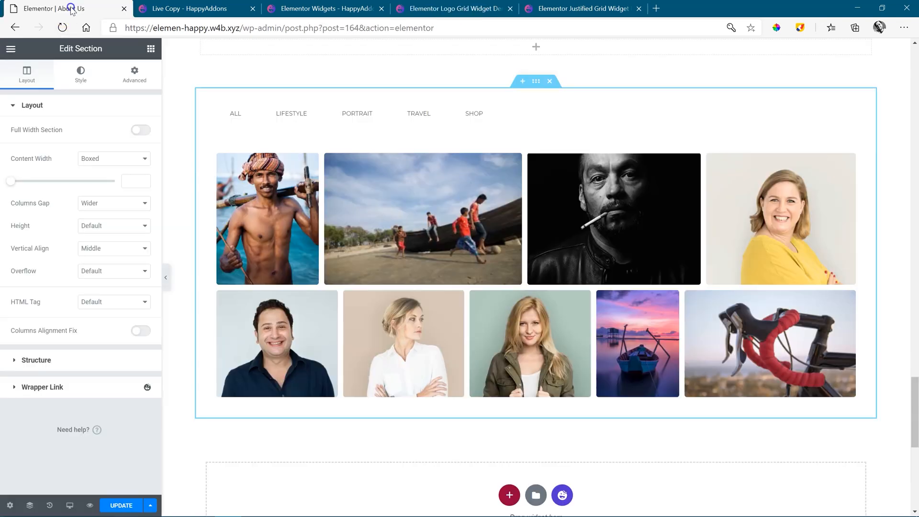
# Step: Back in the About Us editor, Live Paste the Logo Grid Design 5 section below the gallery
pyautogui.click(506, 326)
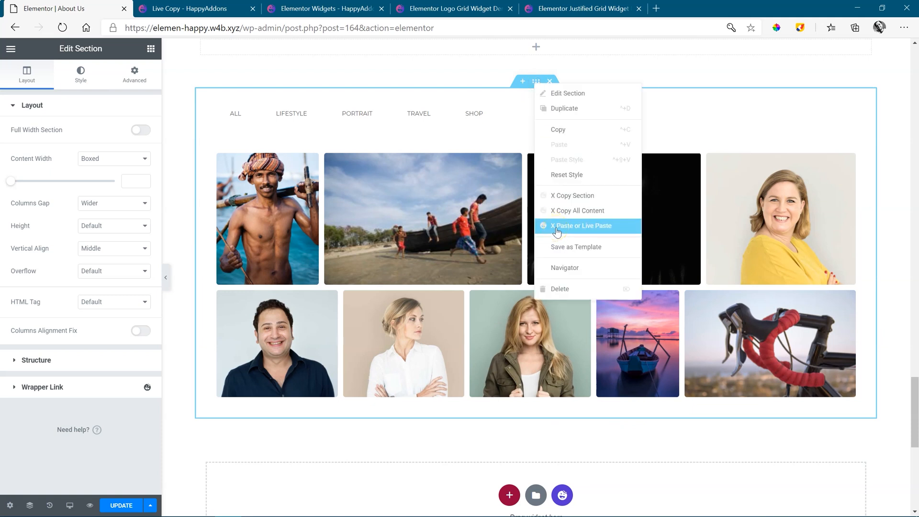
pyautogui.click(581, 226)
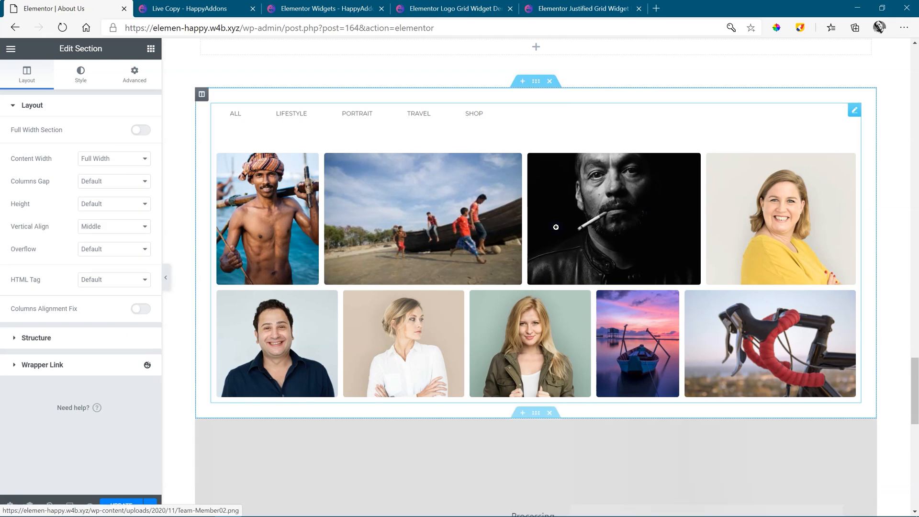
pyautogui.scroll(-3)
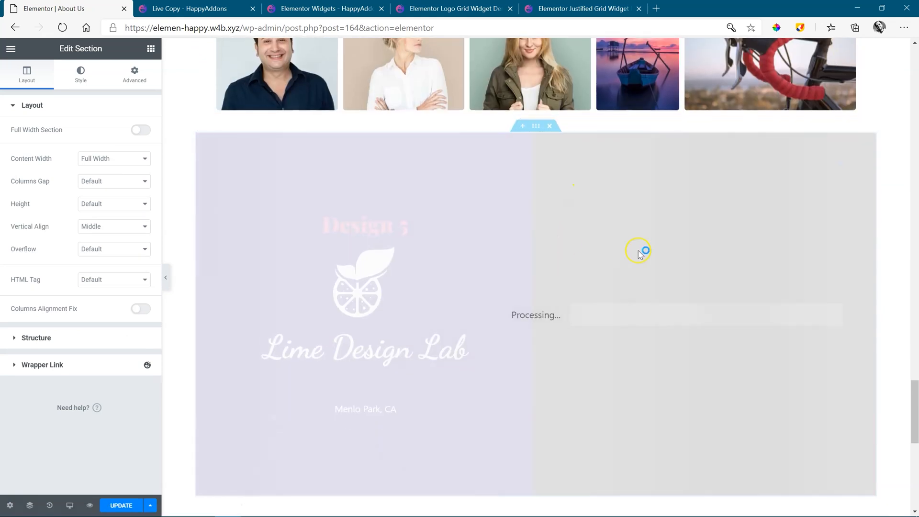
pyautogui.scroll(-3)
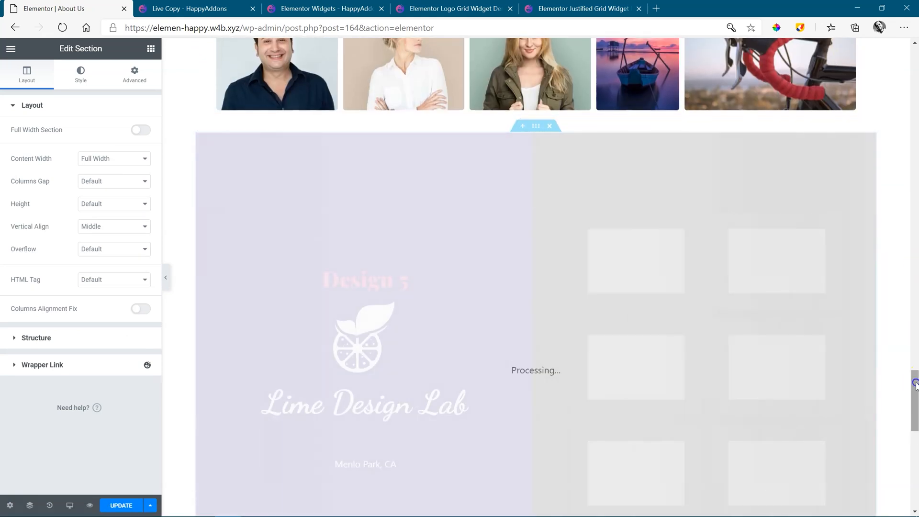
pyautogui.scroll(-3)
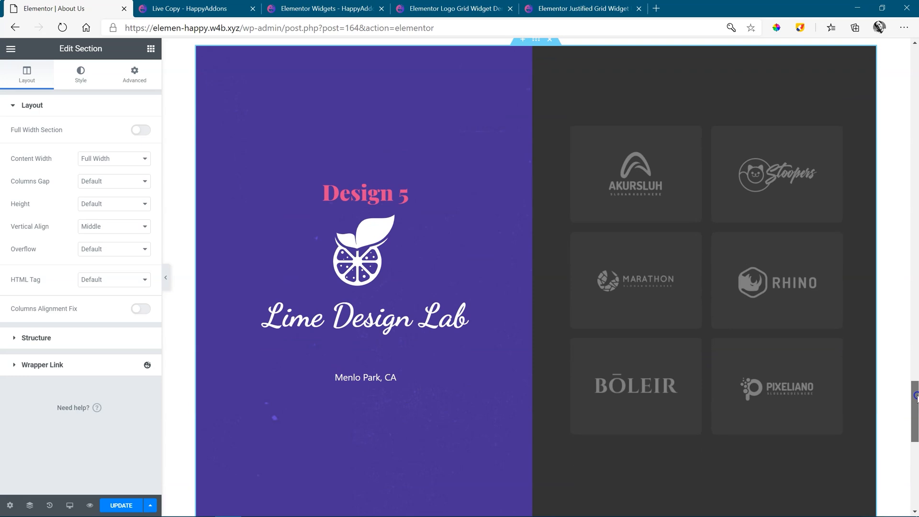
# Step: Set the pasted logo grid section to Full Width
pyautogui.scroll(3)
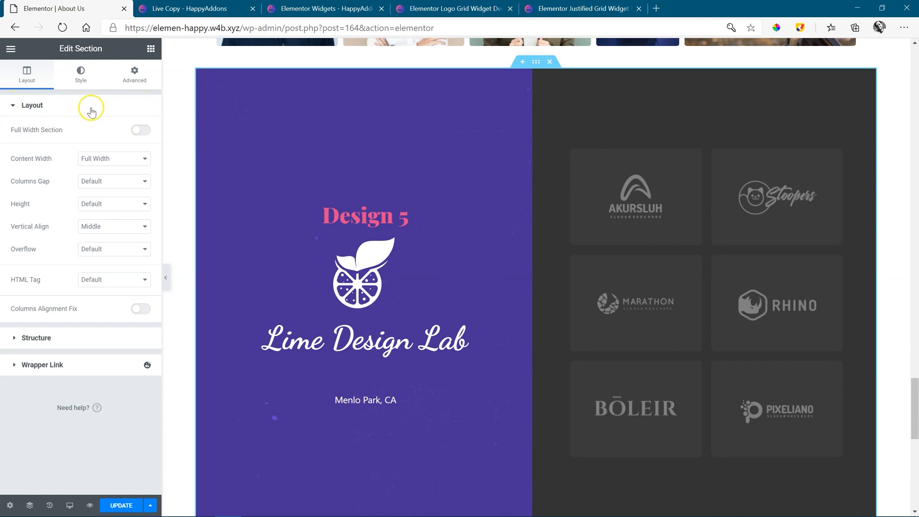
pyautogui.click(139, 129)
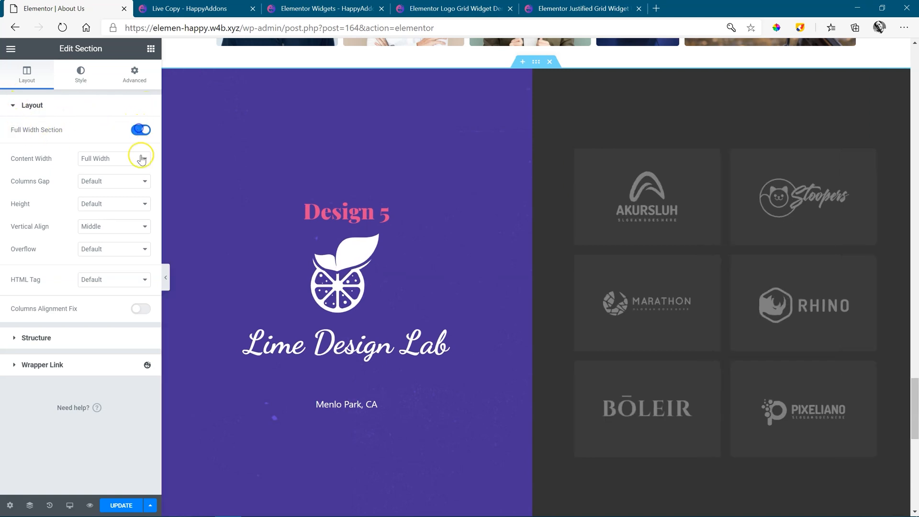